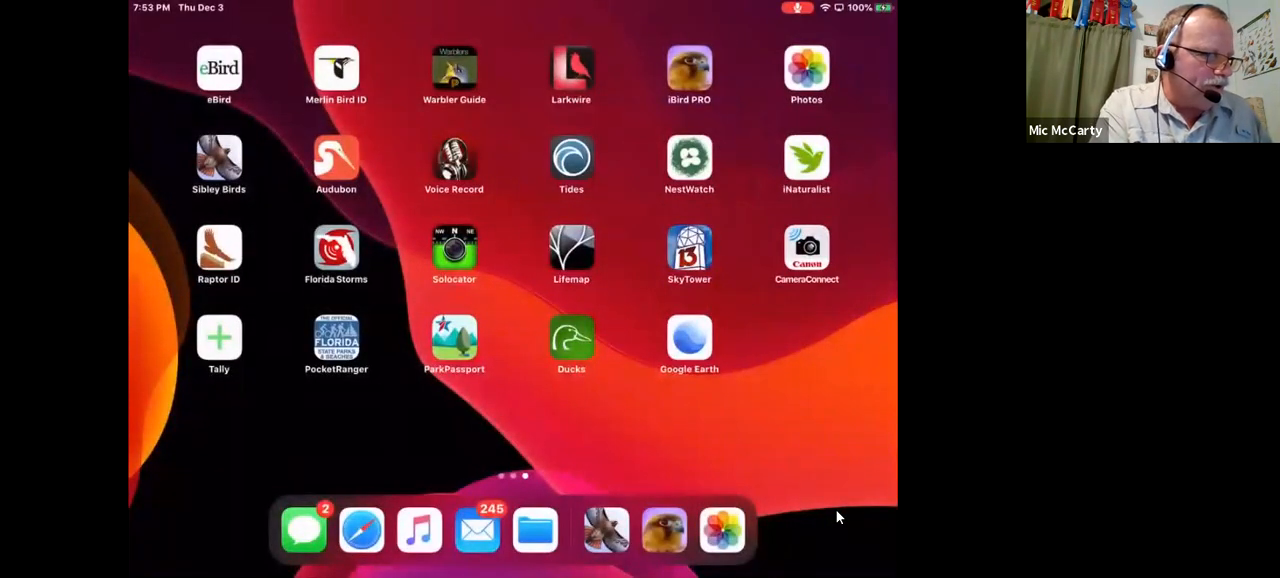
- Browse the Tides app chart, dismissing the tips overlay and advancing to the next day
left_click(571, 160)
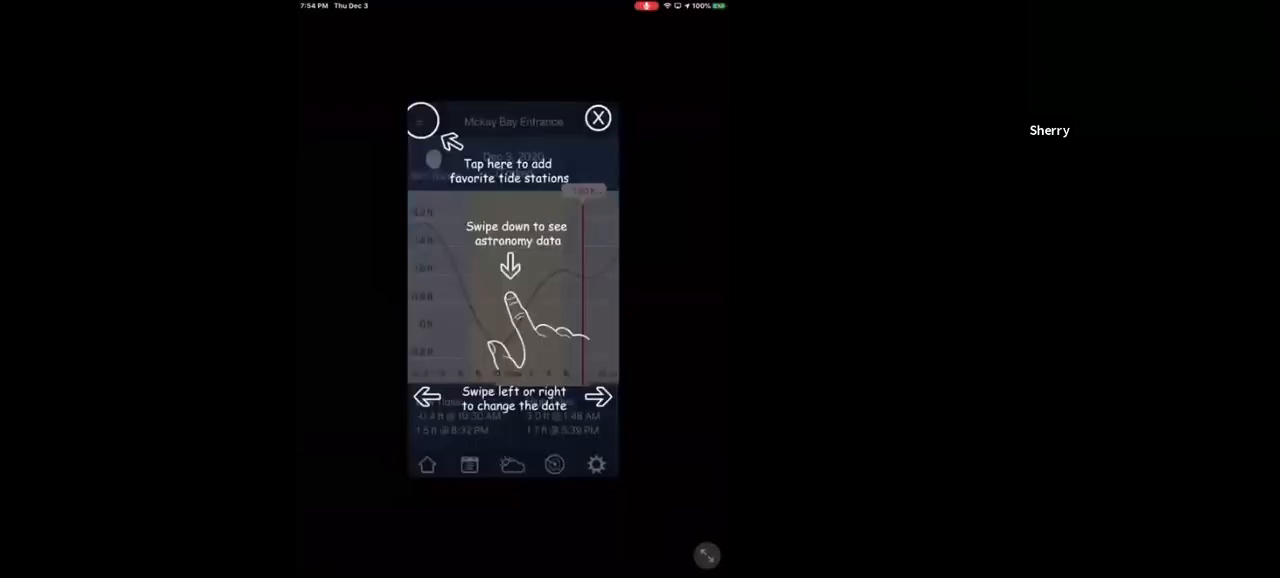
left_click(597, 117)
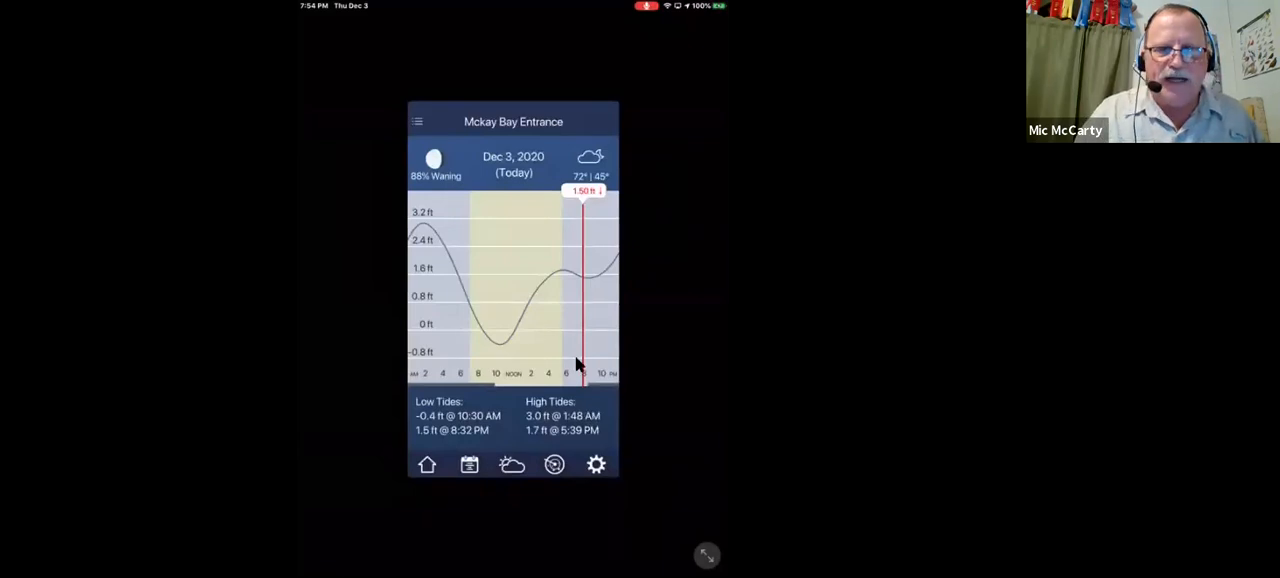
mouse_move(500, 356)
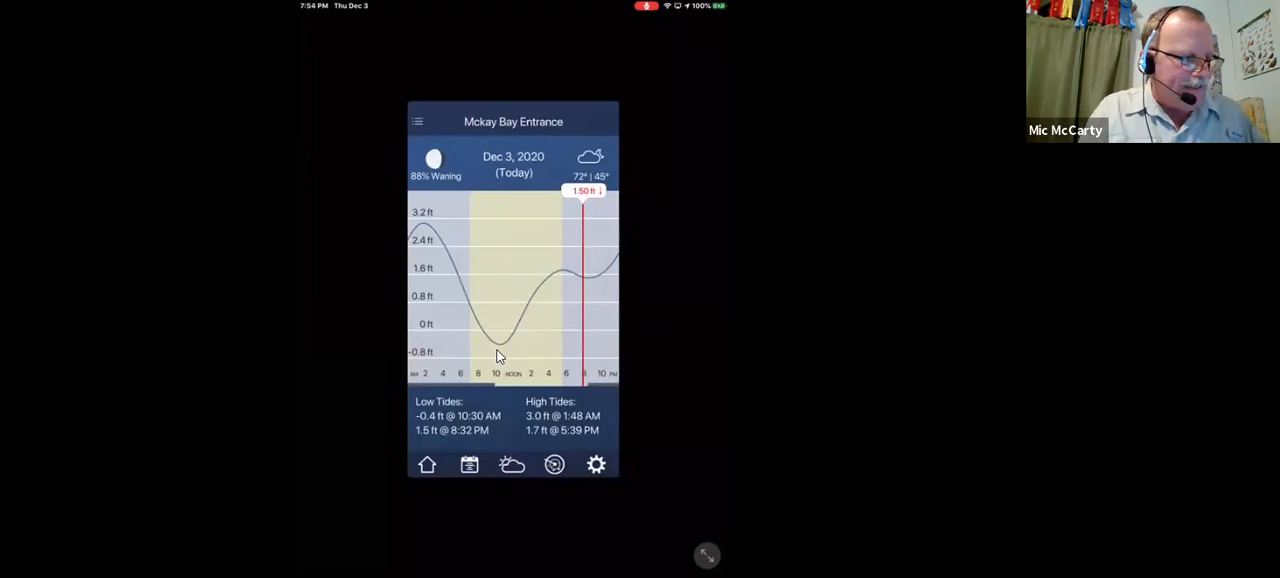
left_click_drag(560, 290, 440, 290)
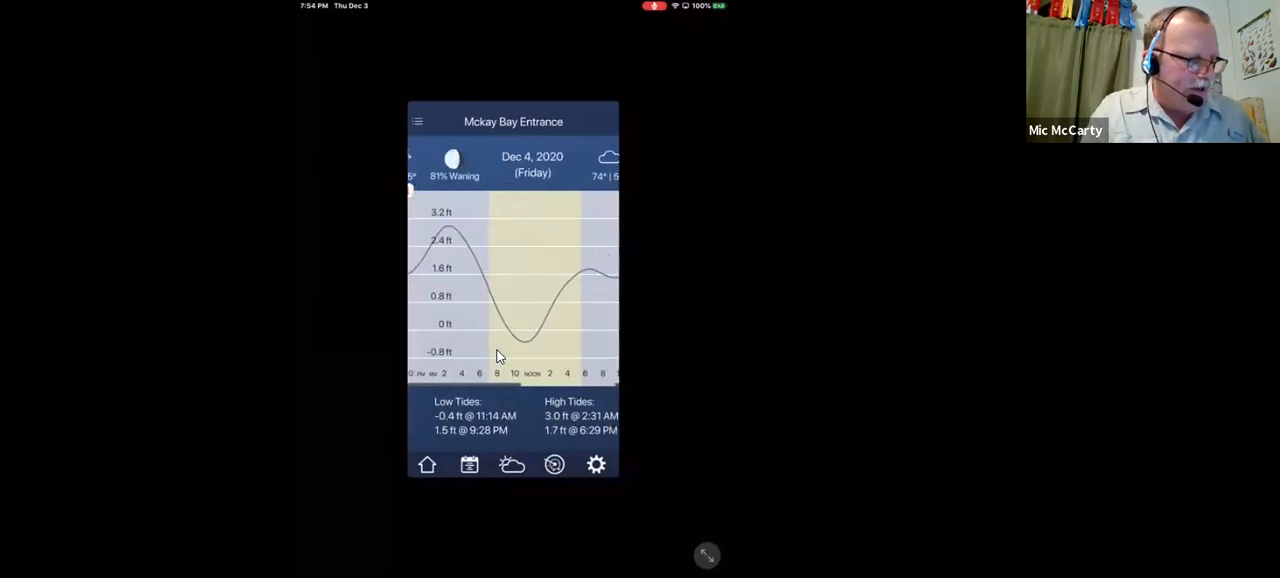
left_click_drag(560, 290, 440, 290)
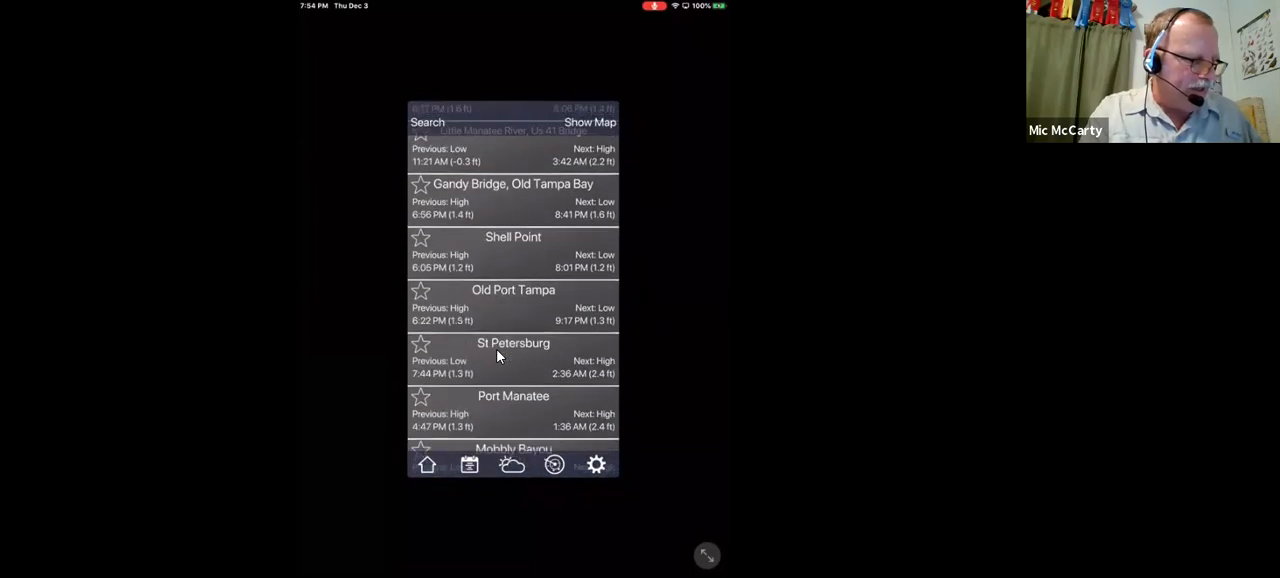
scroll("down", 3)
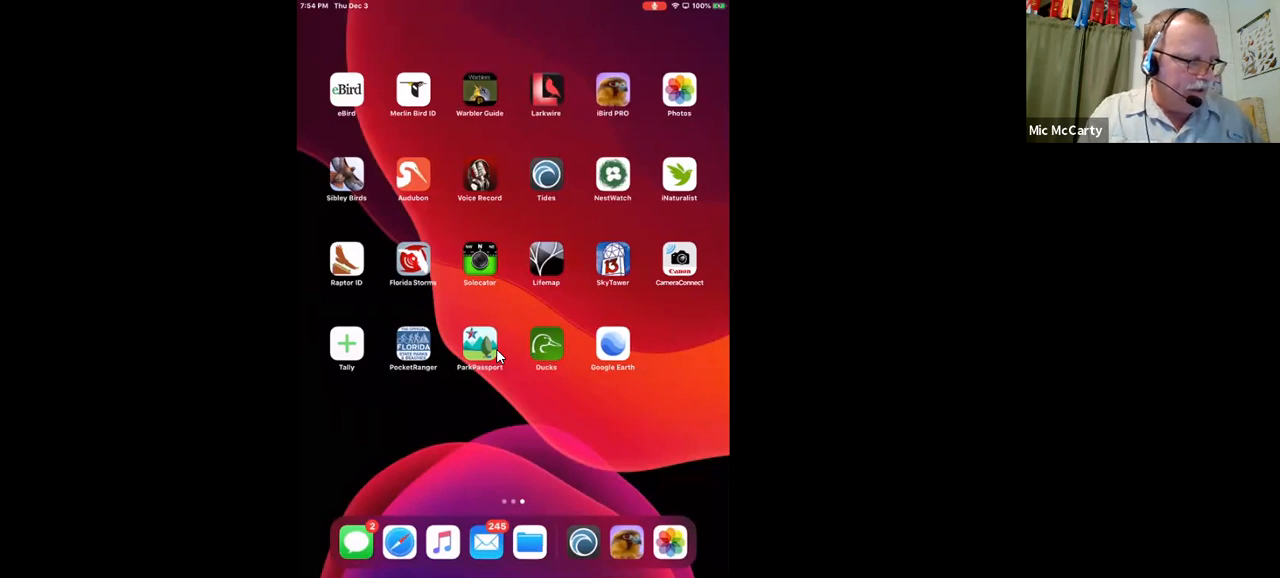
mouse_move(480, 160)
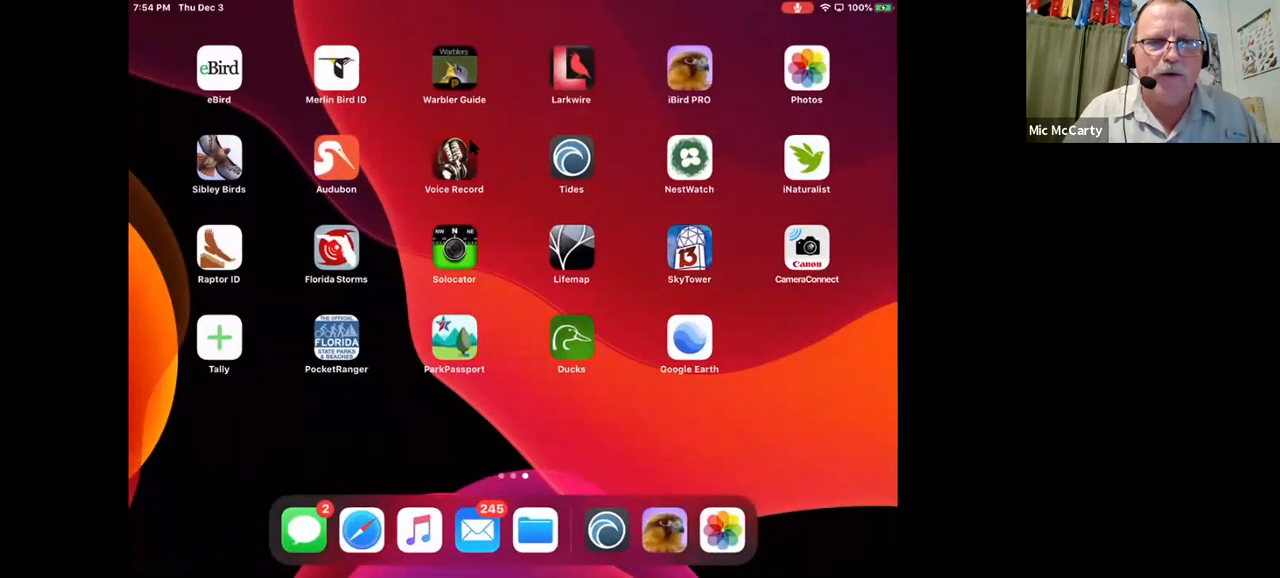
mouse_move(300, 196)
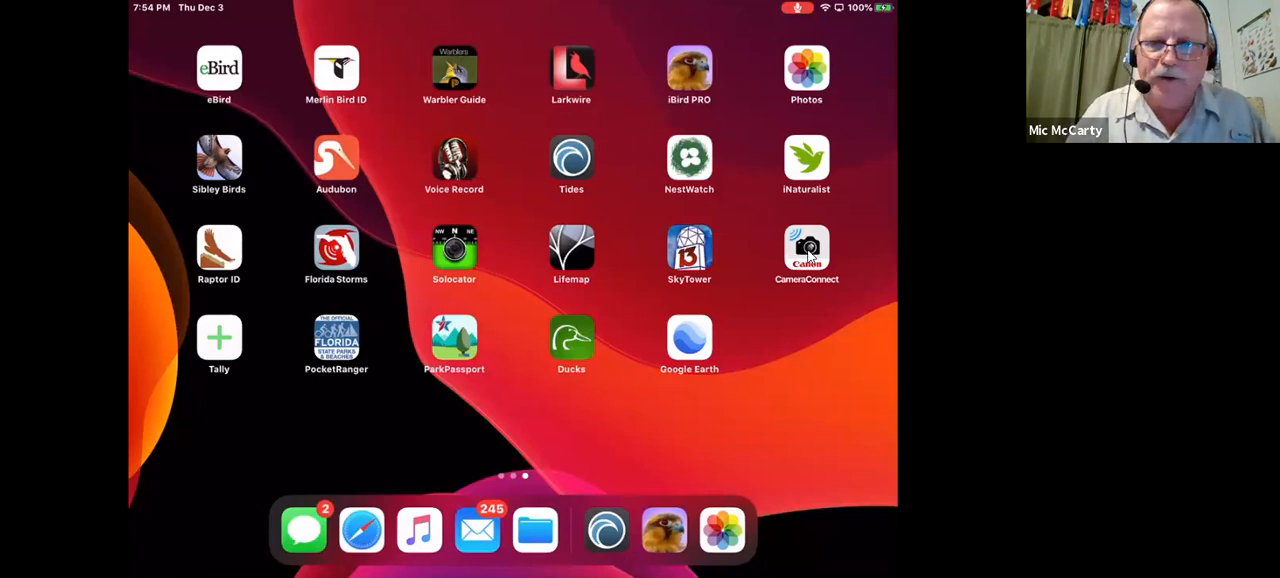
mouse_move(767, 230)
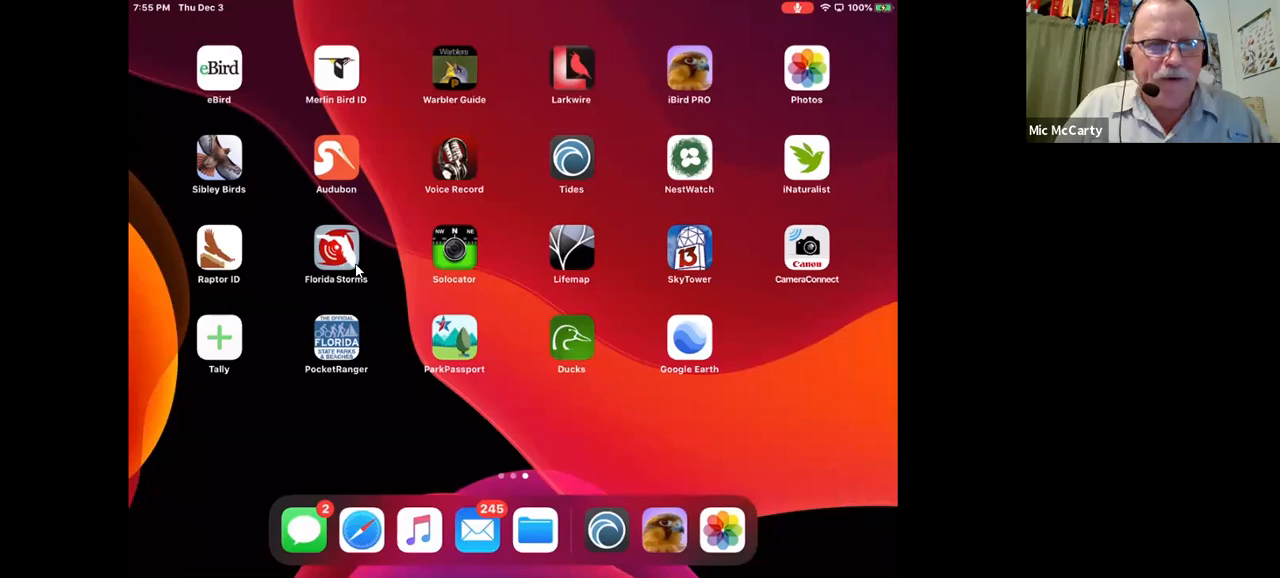
mouse_move(350, 263)
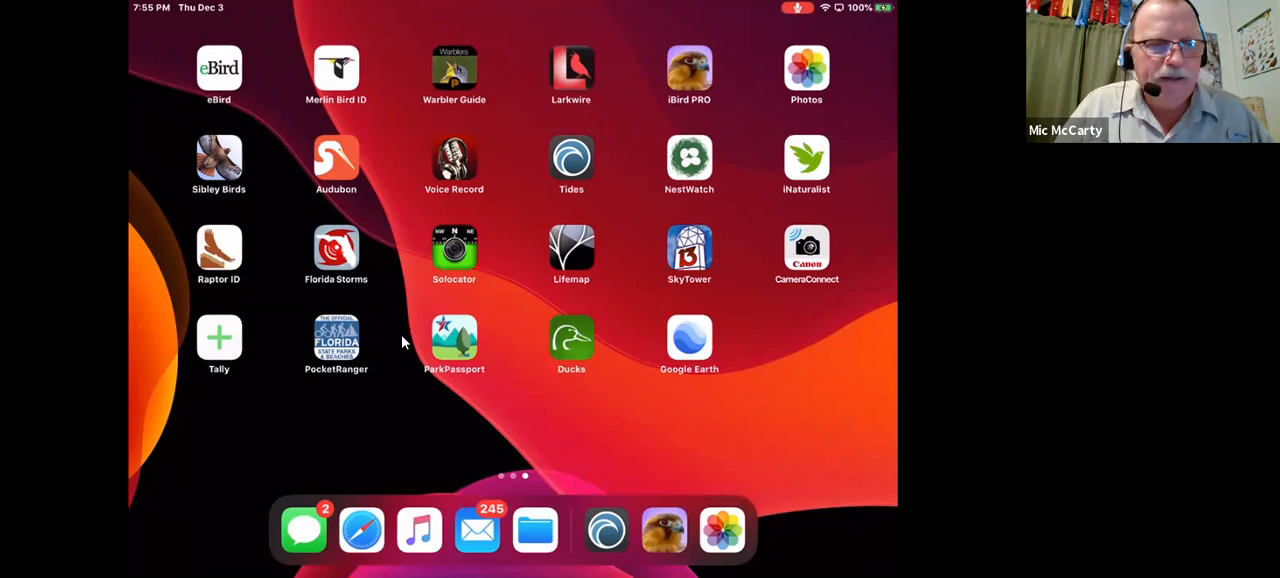
mouse_move(338, 370)
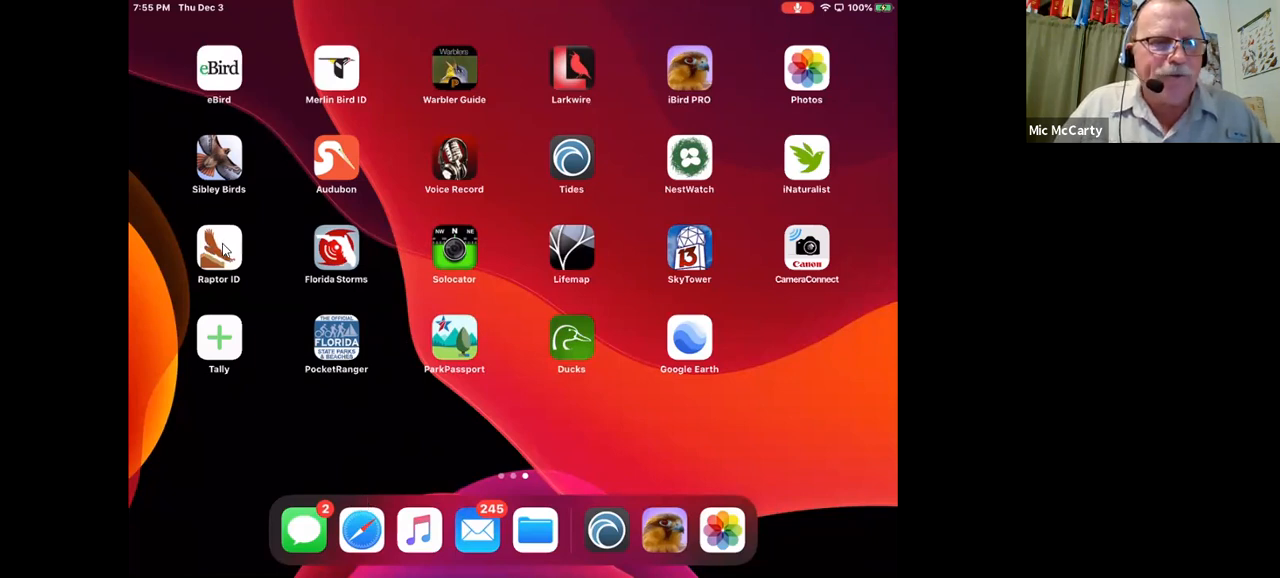
mouse_move(394, 265)
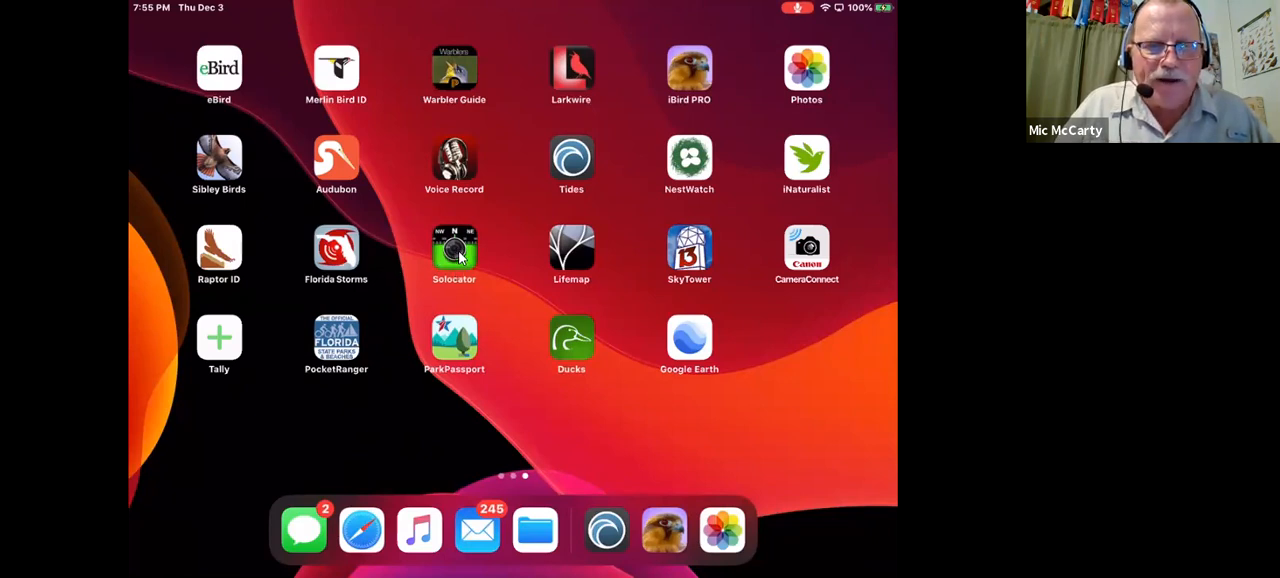
mouse_move(500, 273)
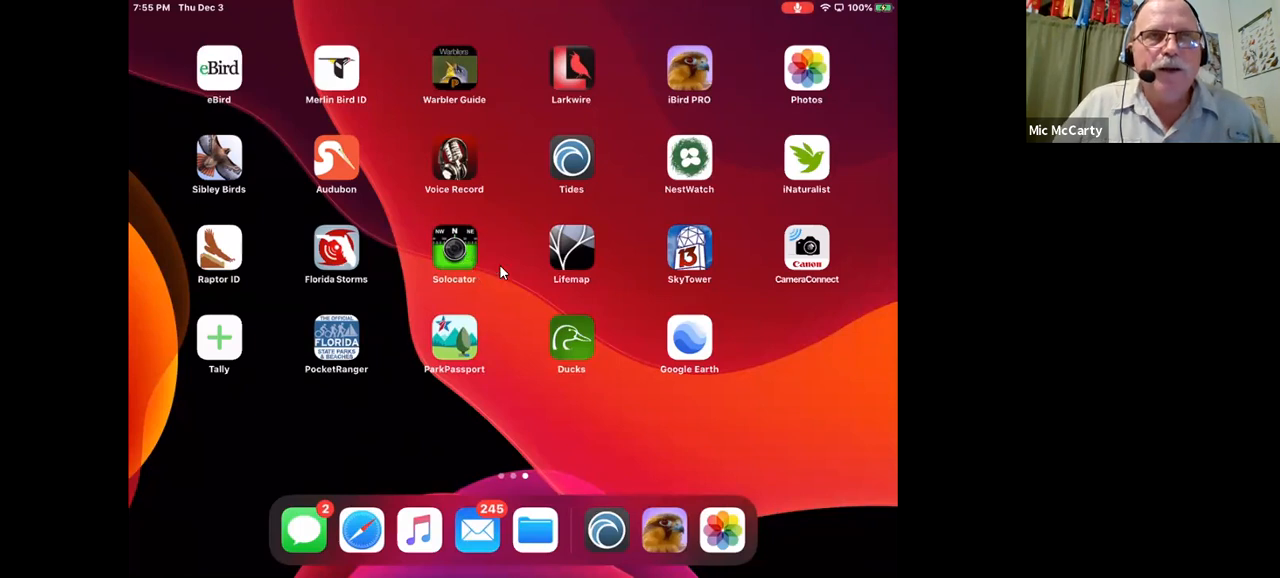
mouse_move(458, 261)
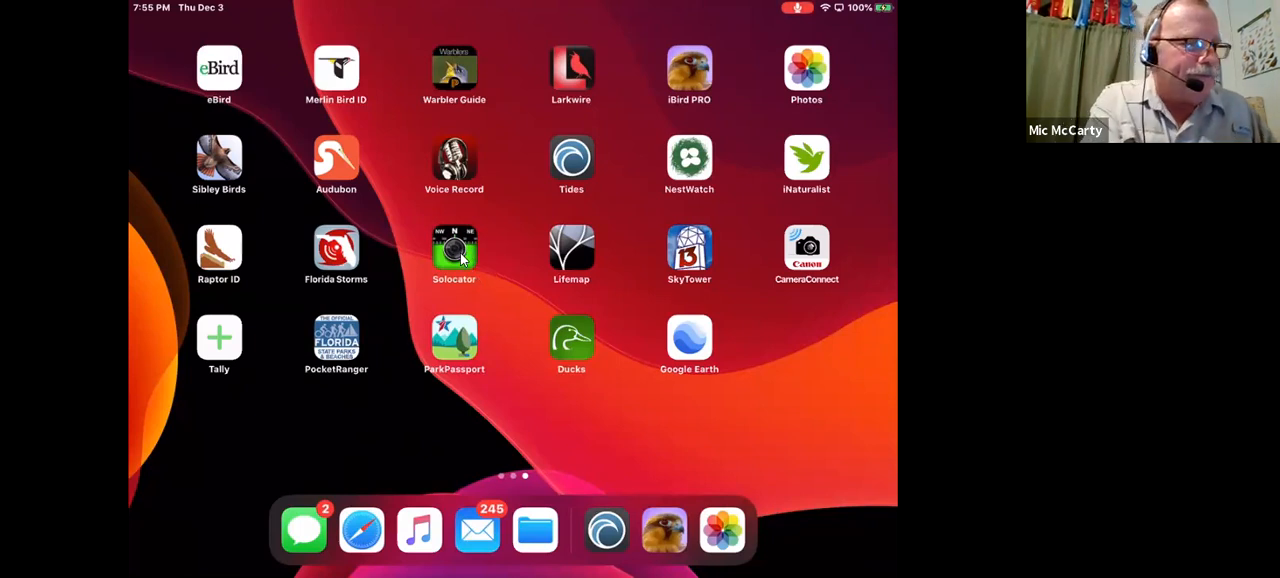
- Visit the Solocator app, then bring up the All Photos library spanning Oct 2015 to Dec 2020
left_click(454, 253)
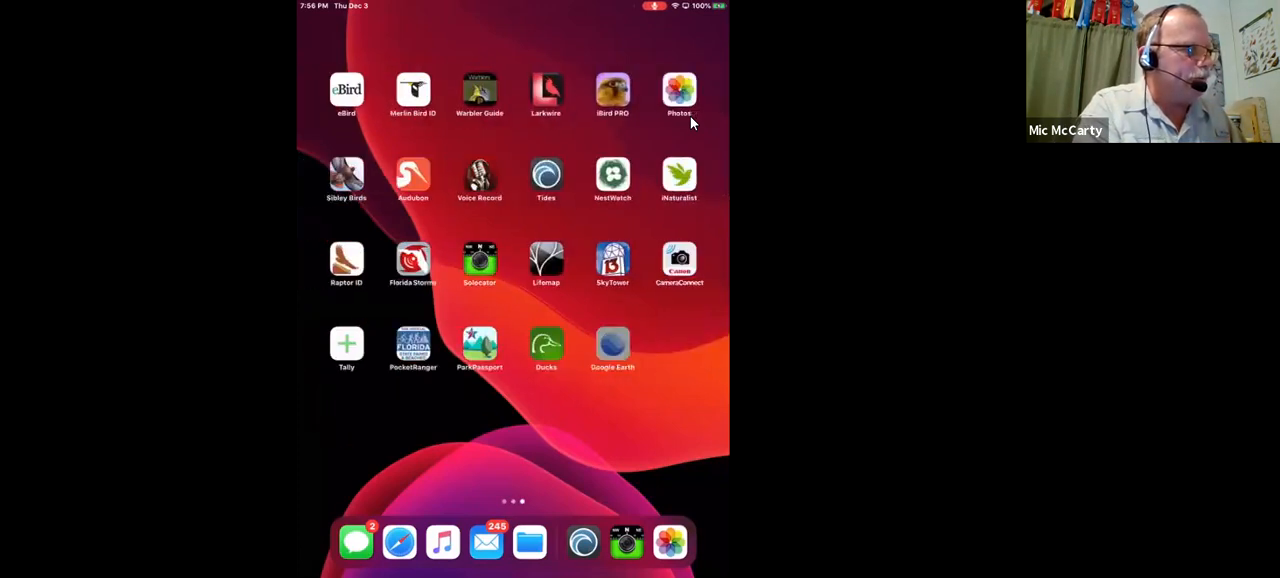
left_click(612, 345)
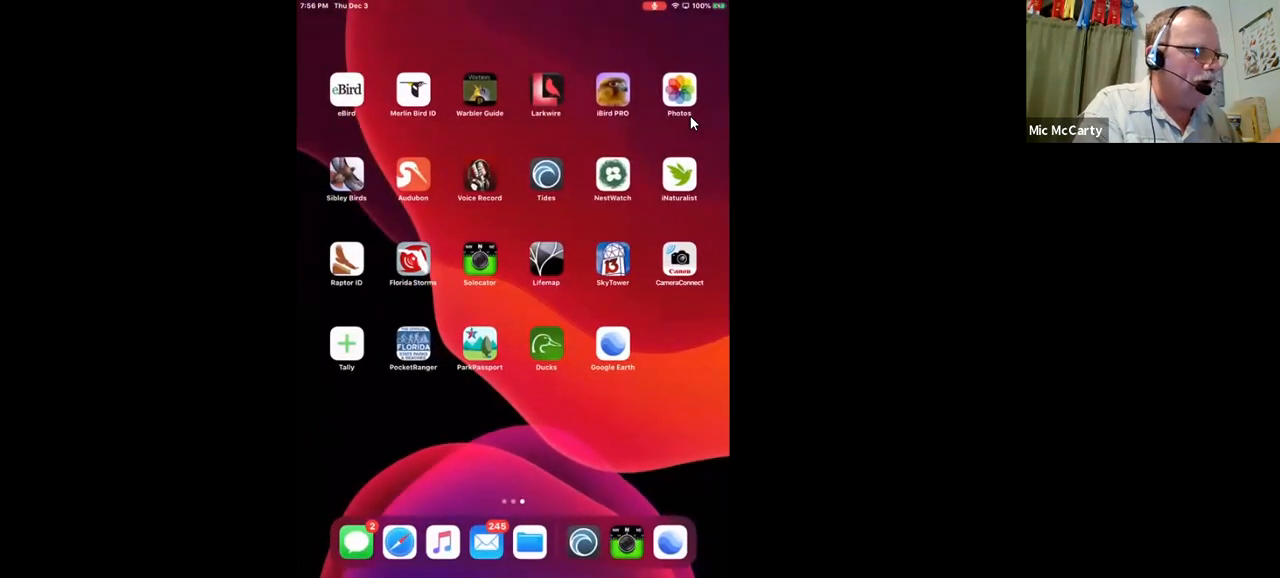
left_click(679, 90)
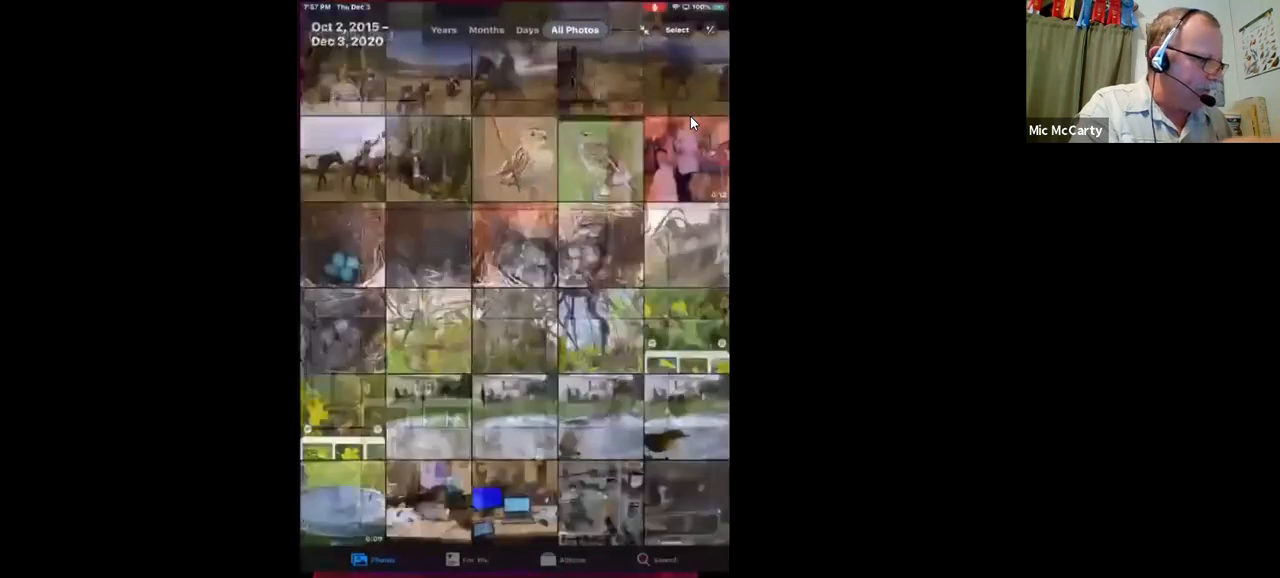